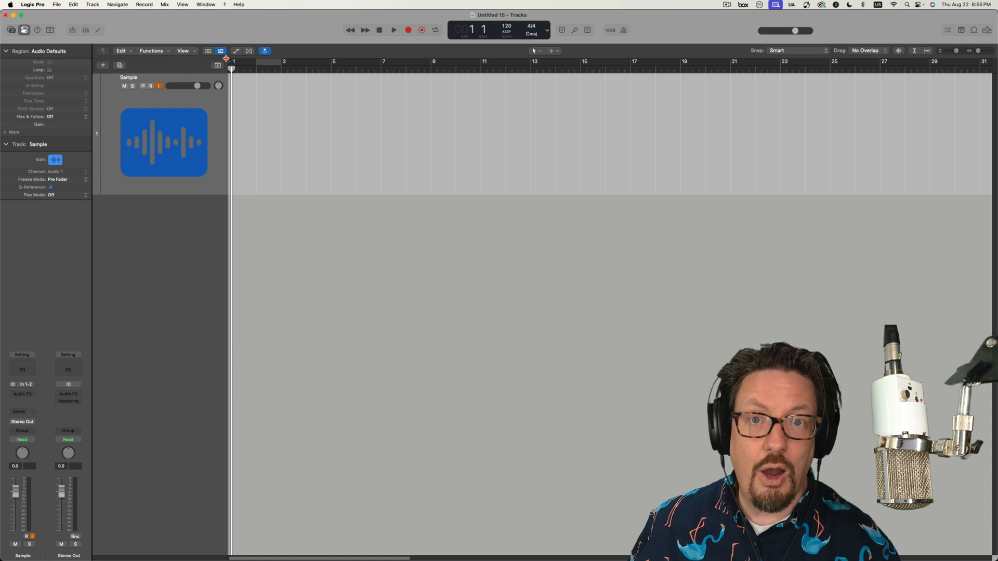
# In Audio MIDI Setup, select the connected iPhone in the Audio Devices sidebar.
pyautogui.click(151, 87)
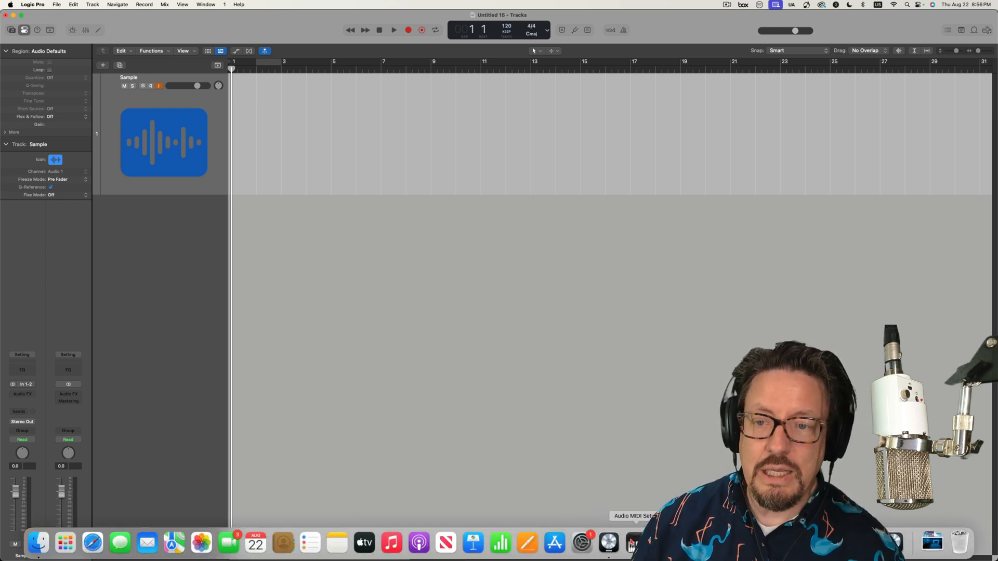
pyautogui.click(631, 543)
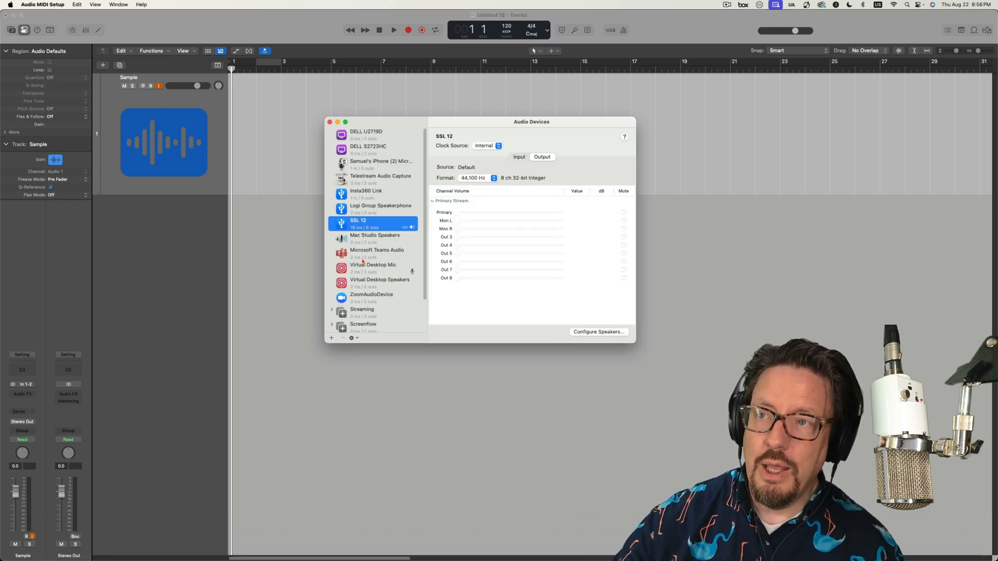
pyautogui.scroll(-3)
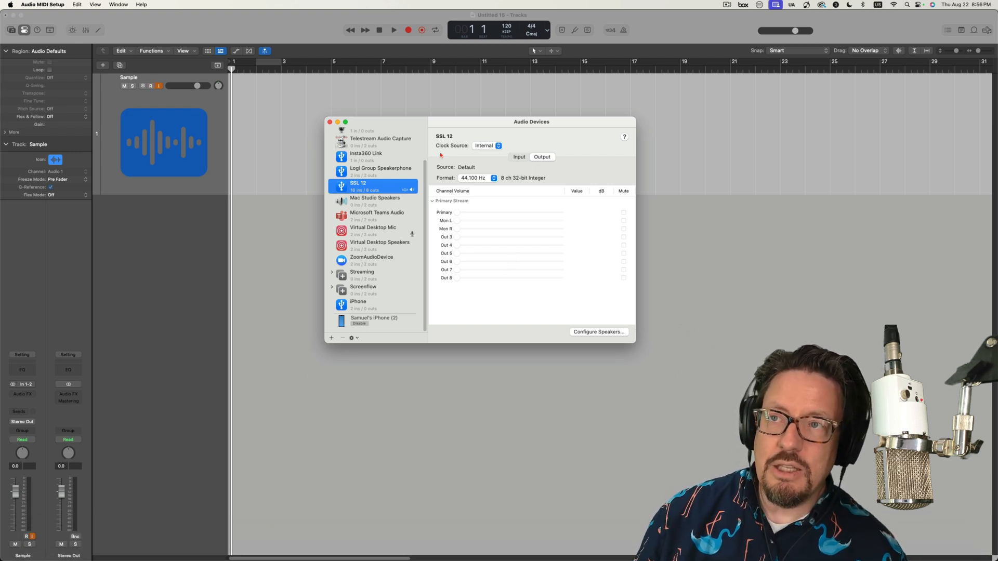
pyautogui.click(373, 319)
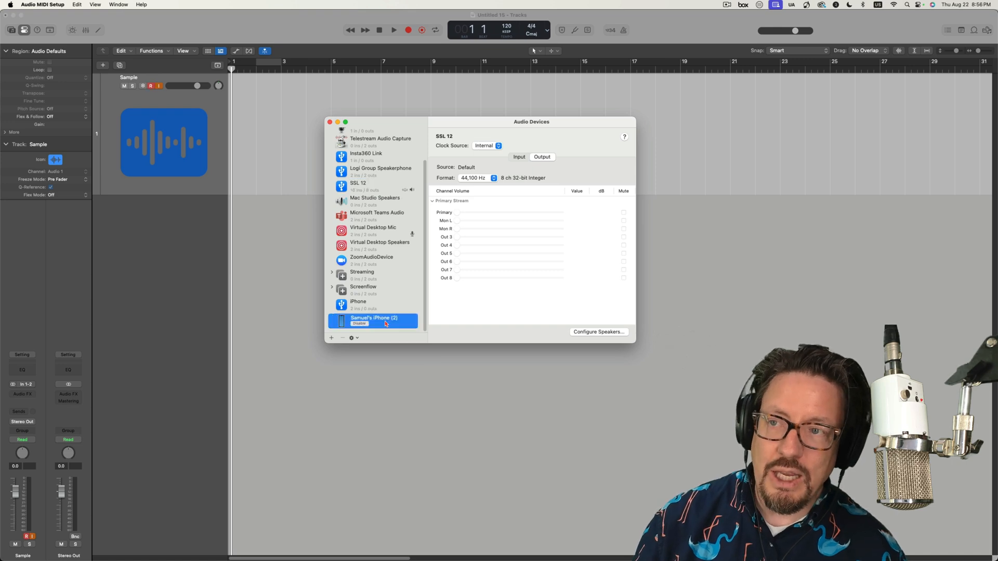
# Enable the iPhone for inter-device audio and MIDI input, then return to Logic Pro.
pyautogui.click(374, 320)
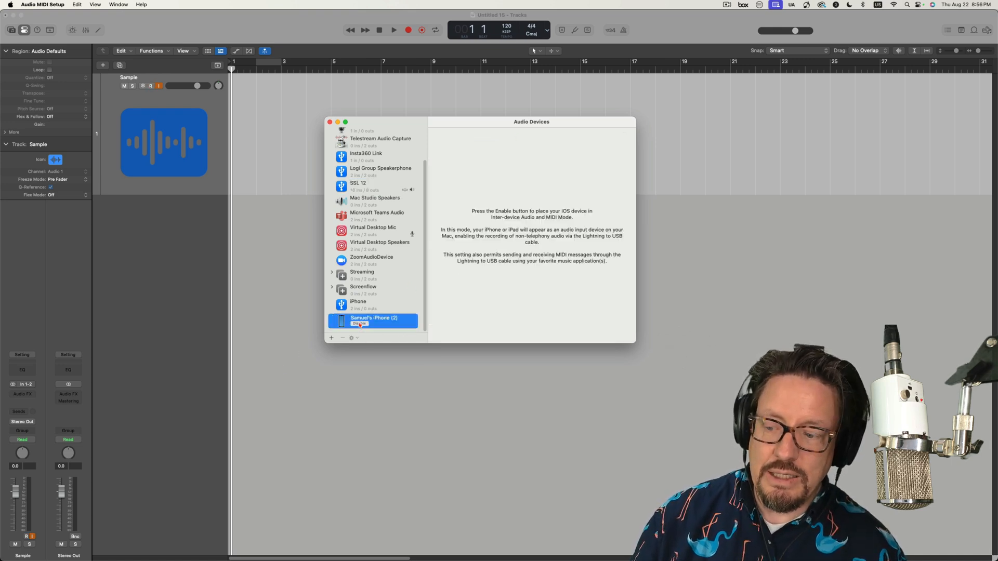
pyautogui.click(359, 324)
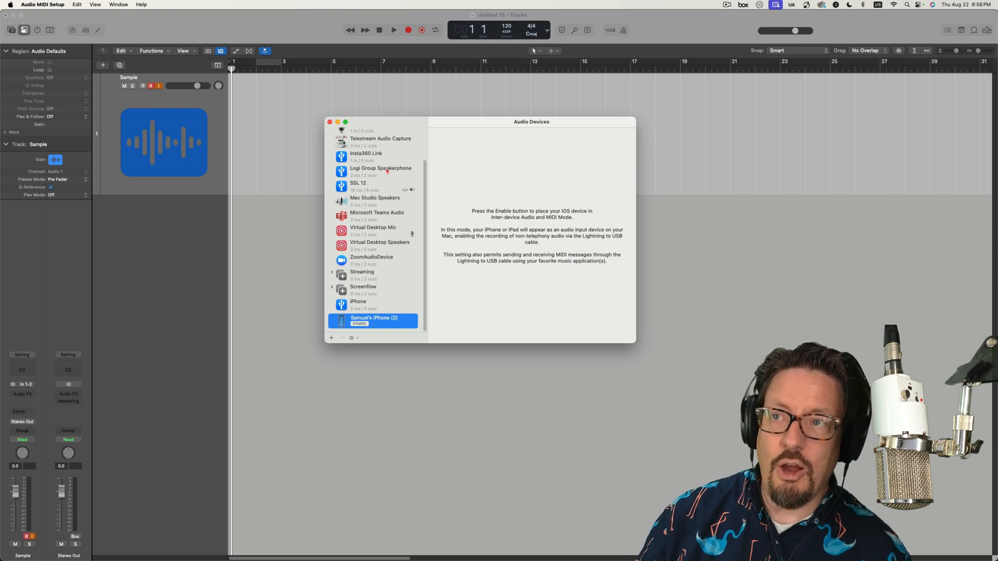
pyautogui.click(330, 122)
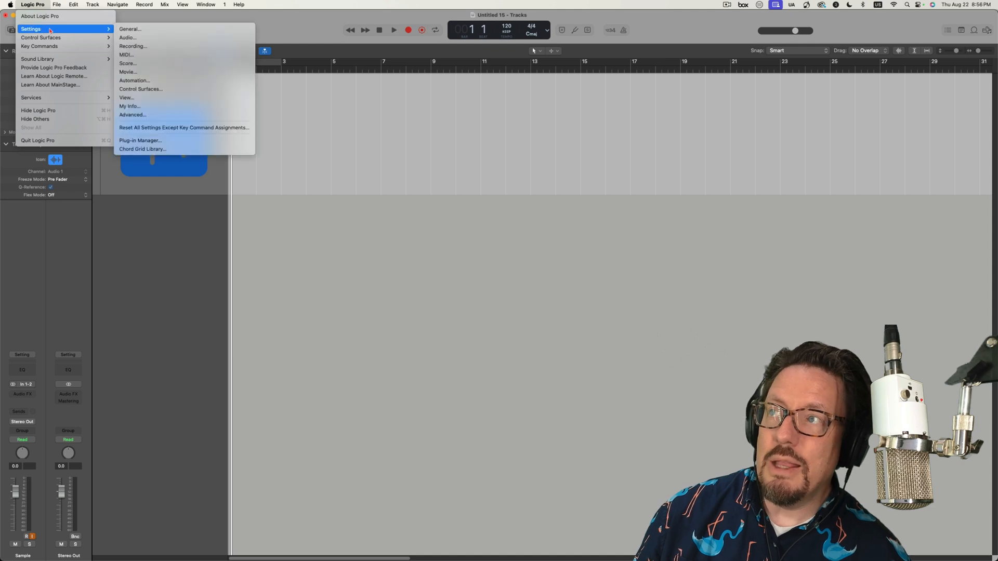
# Set Logic Pro's audio Input Device to the iPhone in Settings > Audio and close settings.
pyautogui.click(127, 37)
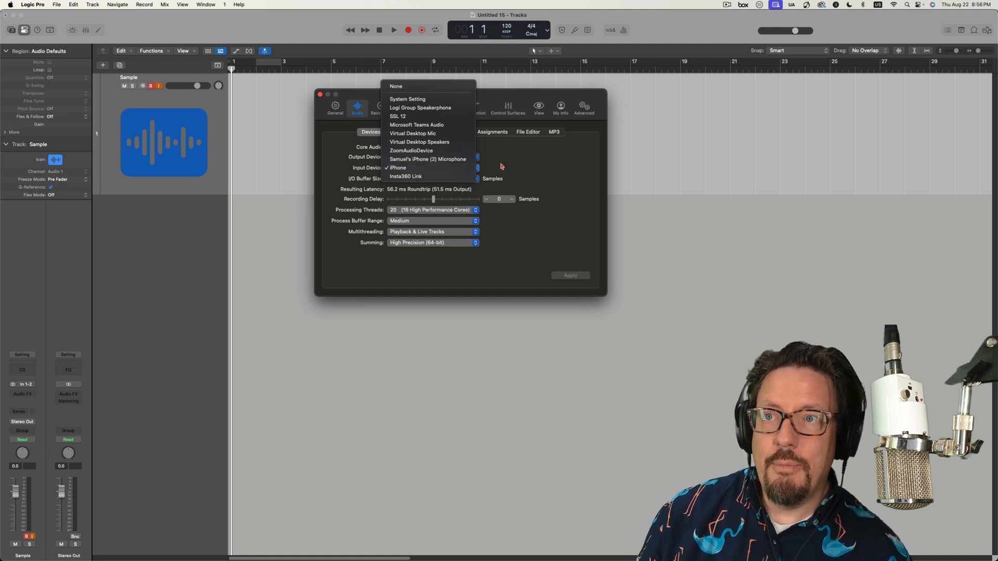
pyautogui.click(397, 167)
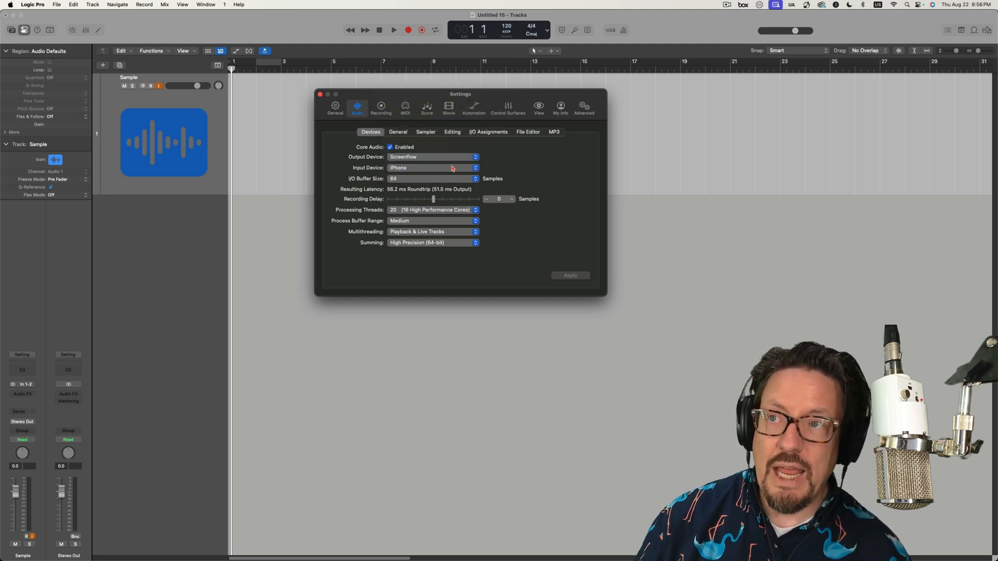
pyautogui.click(320, 95)
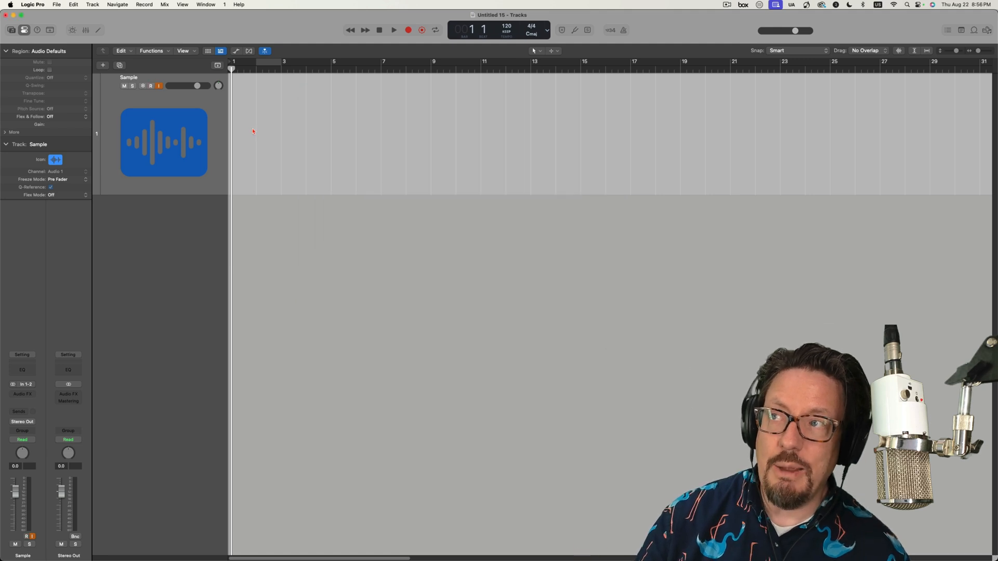
pyautogui.click(151, 86)
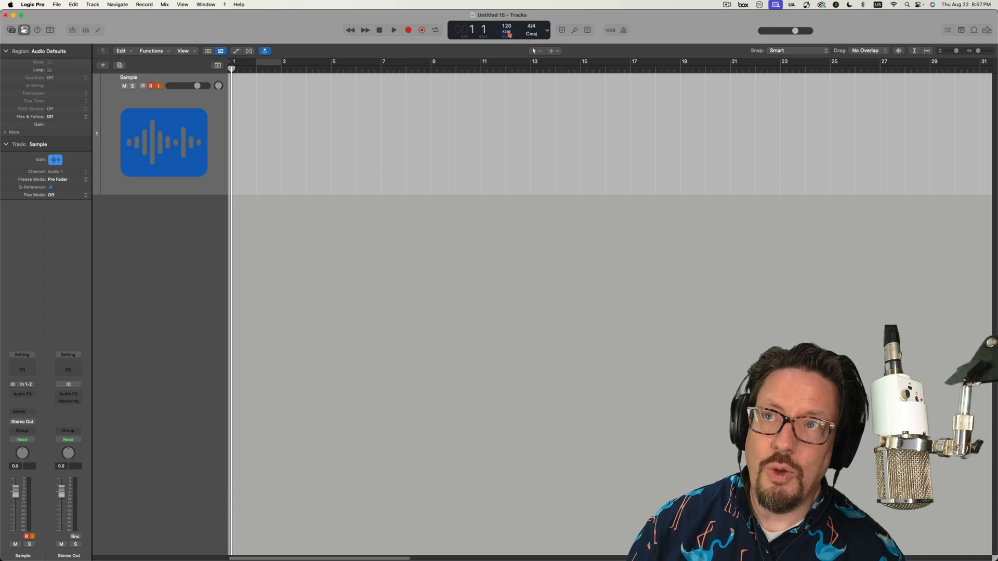
# Set Smart Tempo to AUTO – Automatic Mode and show the global tempo track.
pyautogui.click(508, 33)
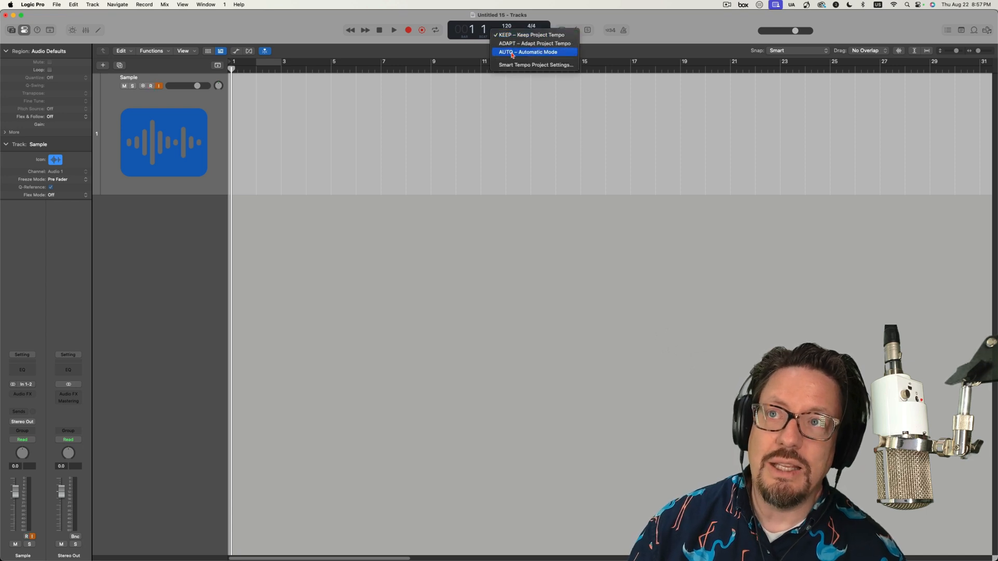
pyautogui.click(528, 52)
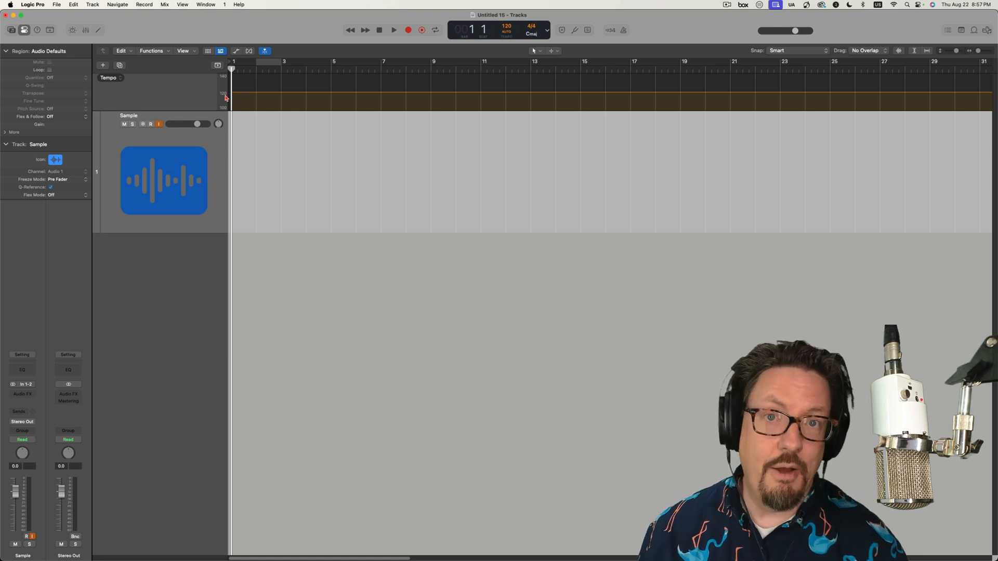
pyautogui.click(151, 124)
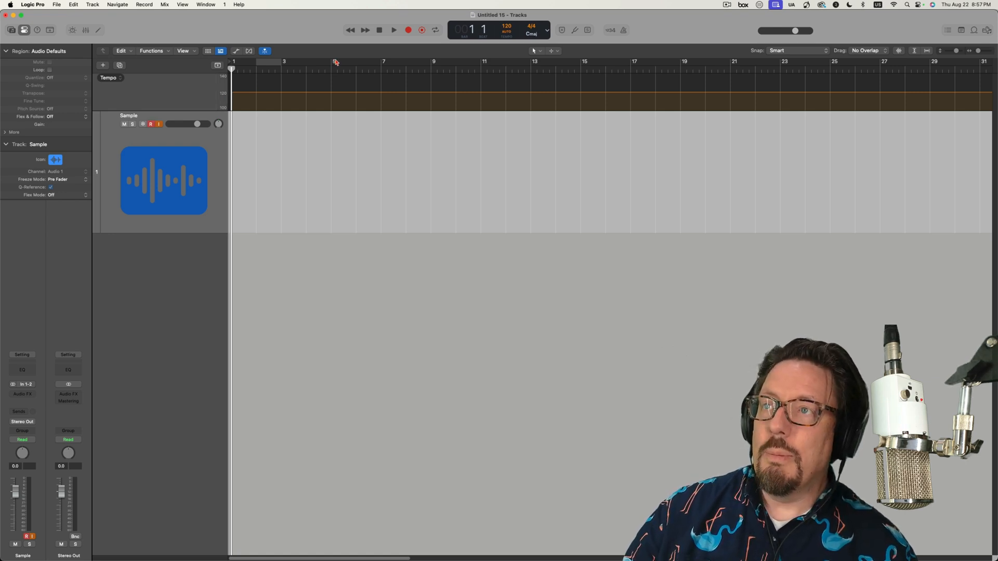
pyautogui.click(408, 31)
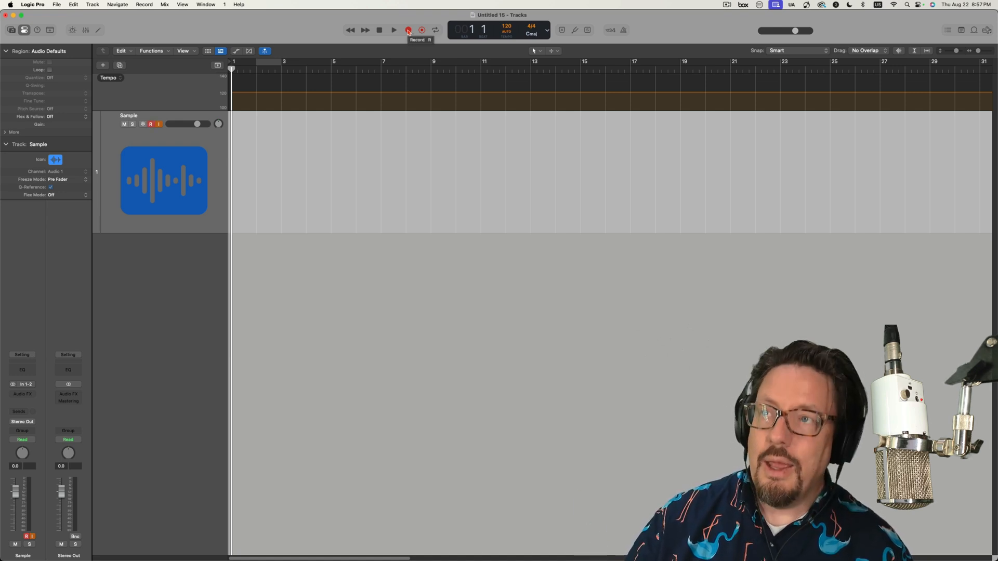
# Record the iPhone audio as a new region on the Sample track, tempo detected near 78.
pyautogui.click(393, 30)
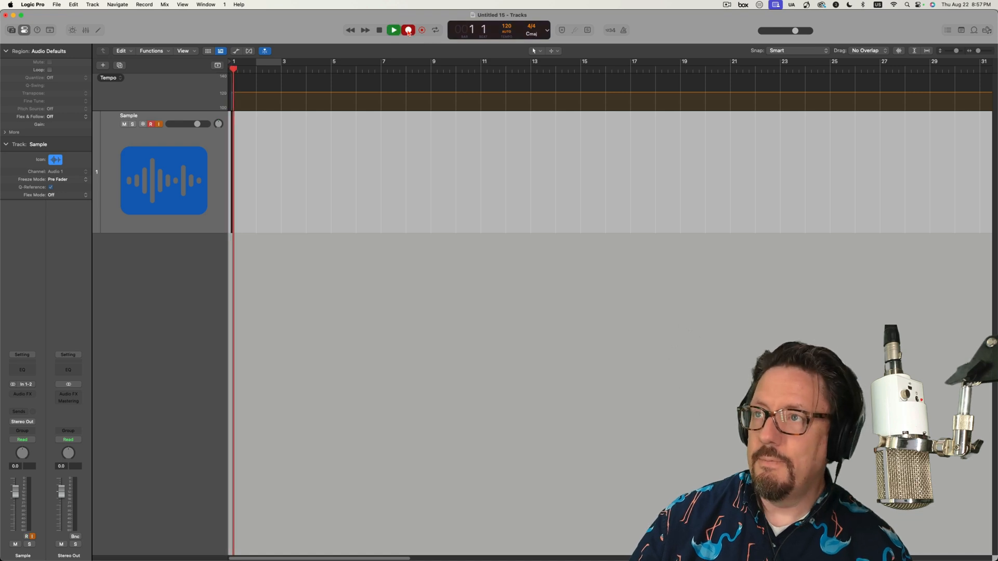
pyautogui.click(392, 30)
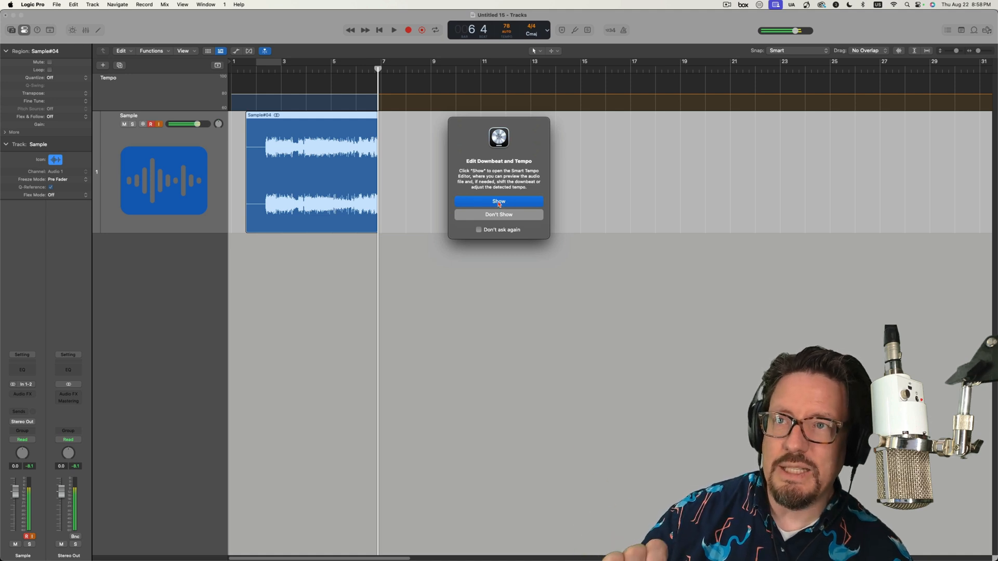
# Dismiss the downbeat-and-tempo prompt and split the region into three, isolating a middle piece.
pyautogui.click(498, 202)
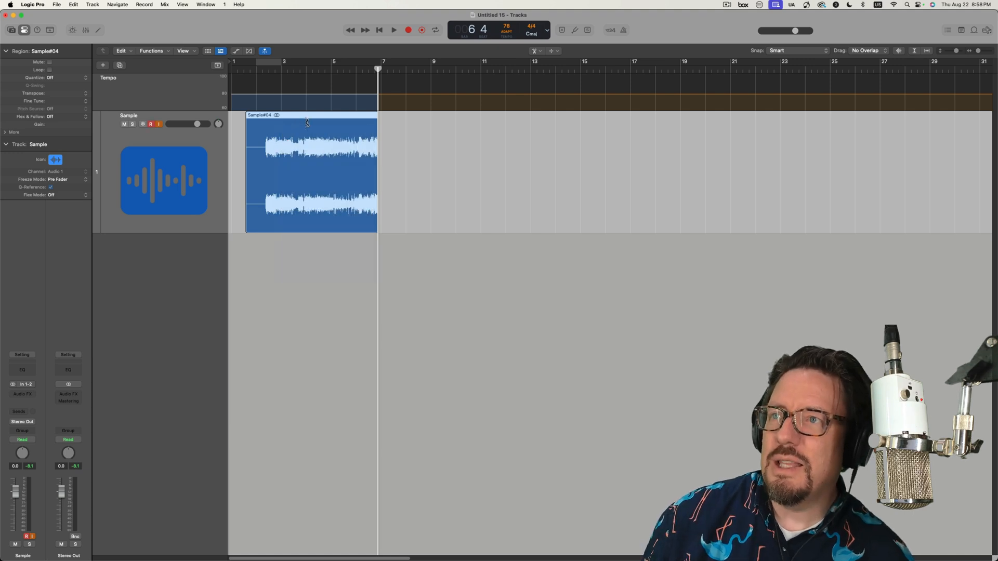
pyautogui.click(333, 127)
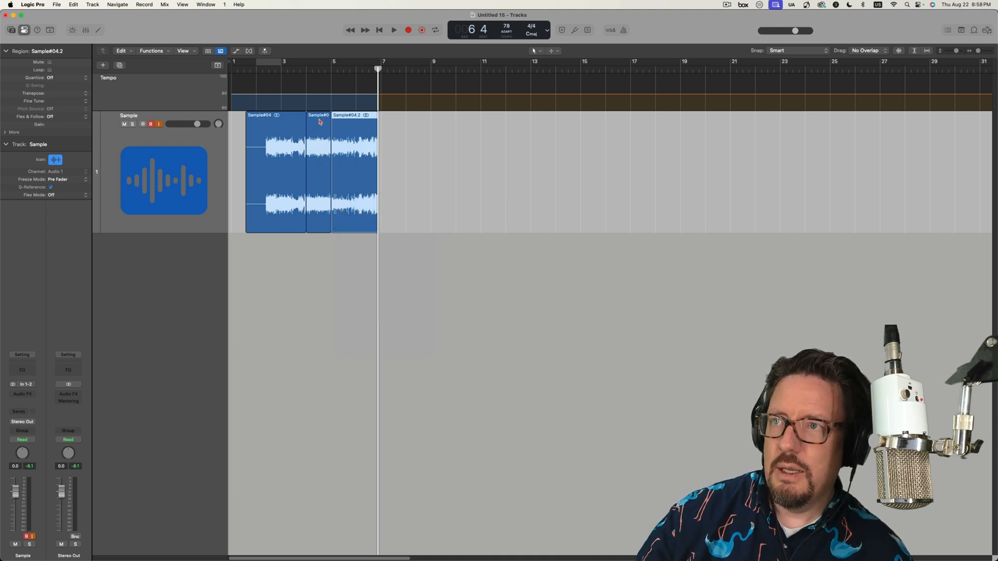
# Stem-split the middle region with only Drums ticked, creating a Drums stem track.
pyautogui.click(152, 50)
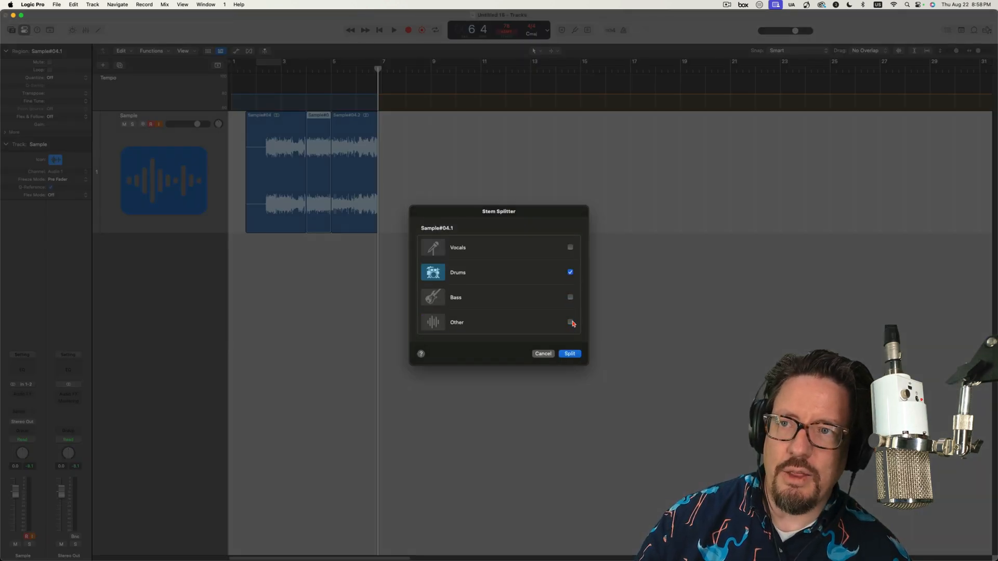
pyautogui.click(569, 353)
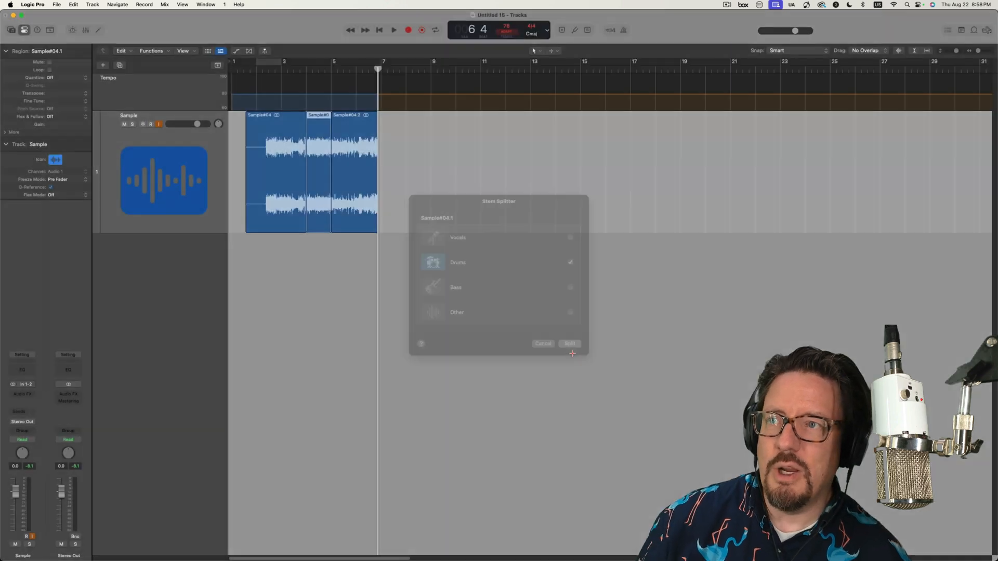
pyautogui.click(569, 344)
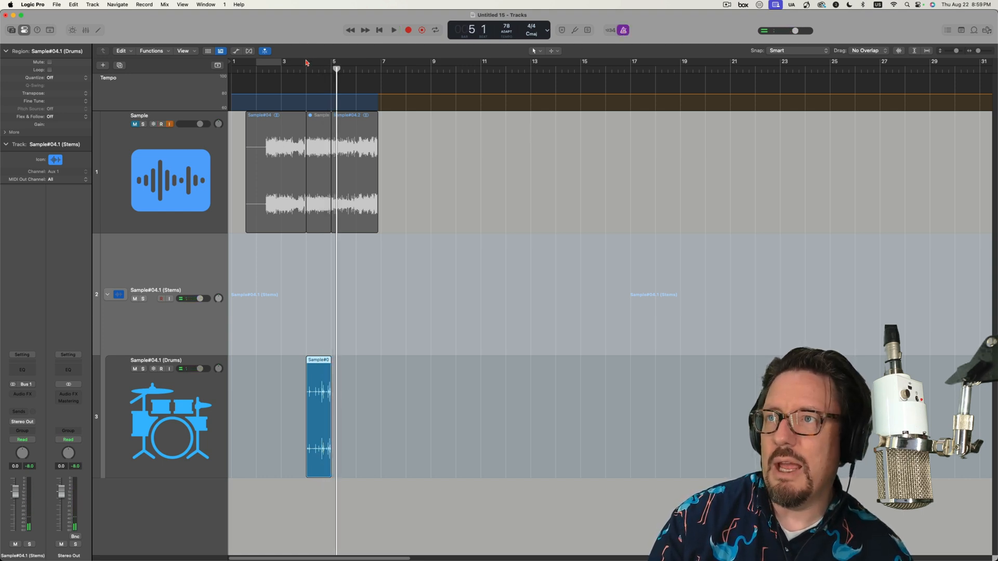
# Cycle playback over the bar holding the Drums stem region, listen, then stop.
pyautogui.click(393, 31)
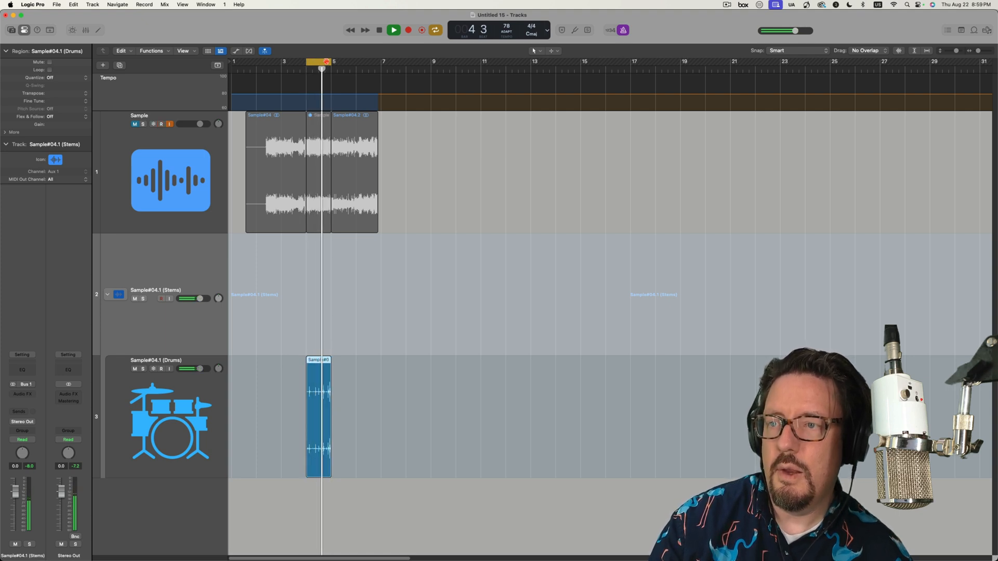
pyautogui.click(393, 30)
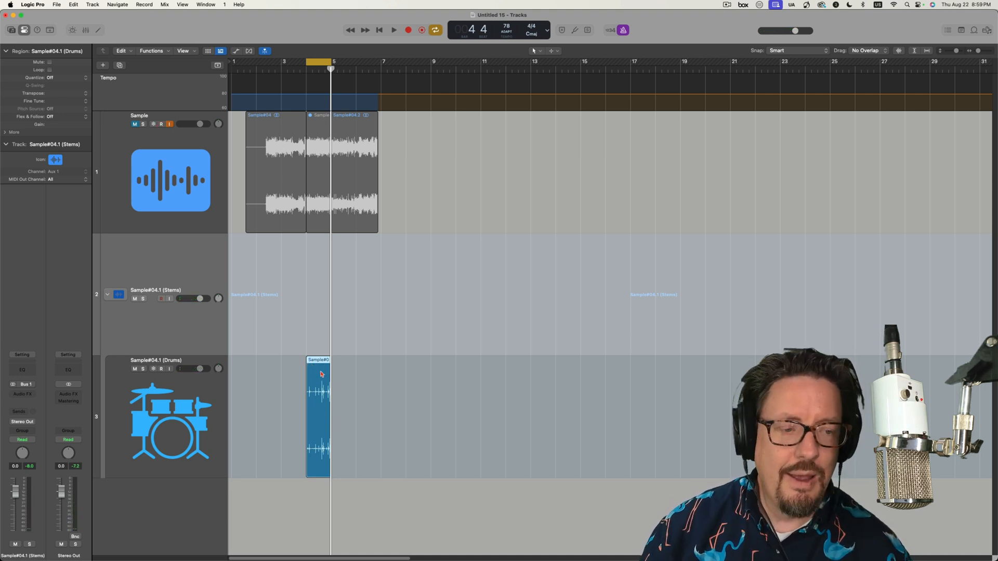
# Choose Convert to New Sampler Track from the drum region's context menu.
pyautogui.rightClick(321, 375)
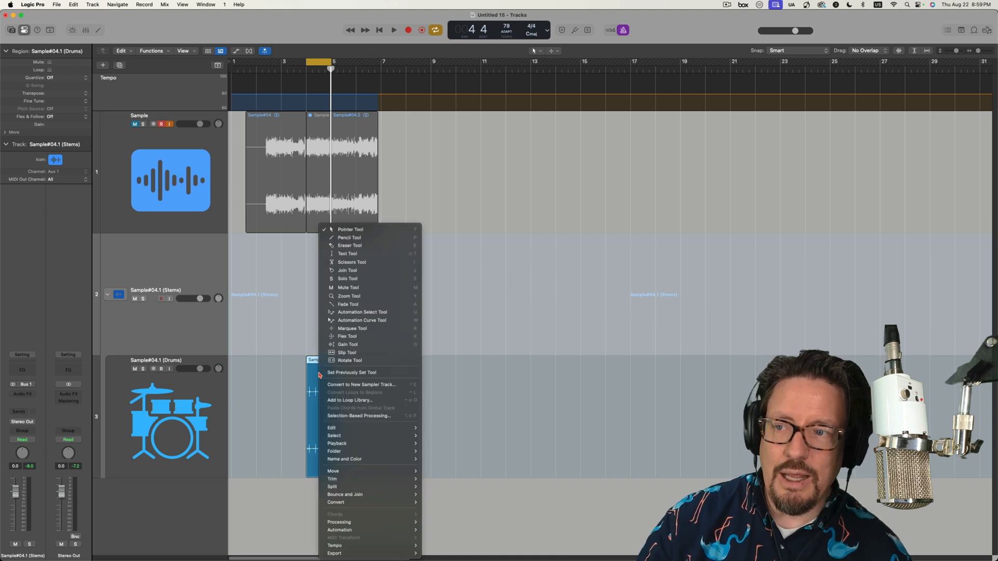
pyautogui.moveTo(335, 503)
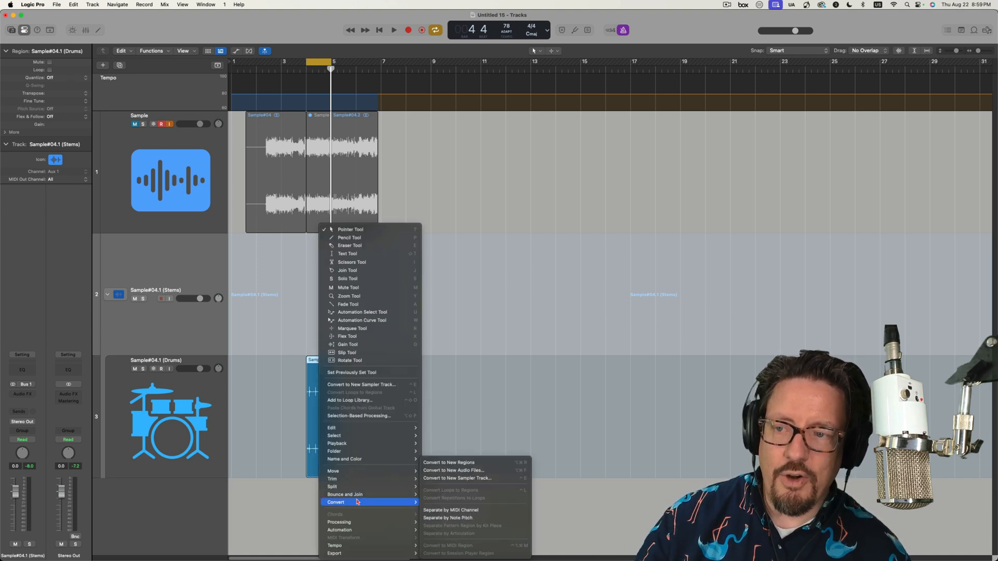
pyautogui.moveTo(457, 478)
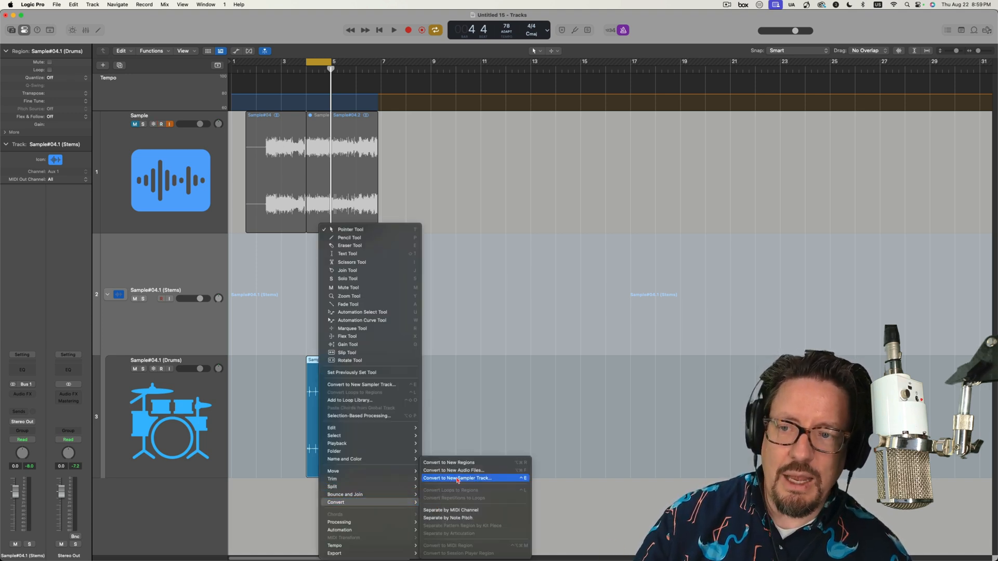
pyautogui.click(455, 479)
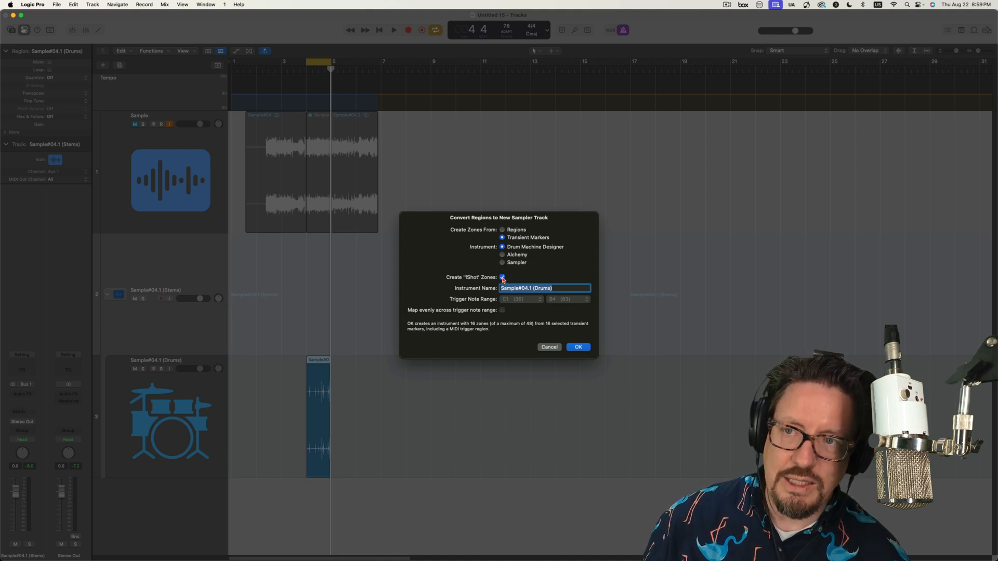
# Name the Drum Machine Designer instrument 'Song Split Drums' with 1Shot Zones and confirm.
pyautogui.write('Sc')
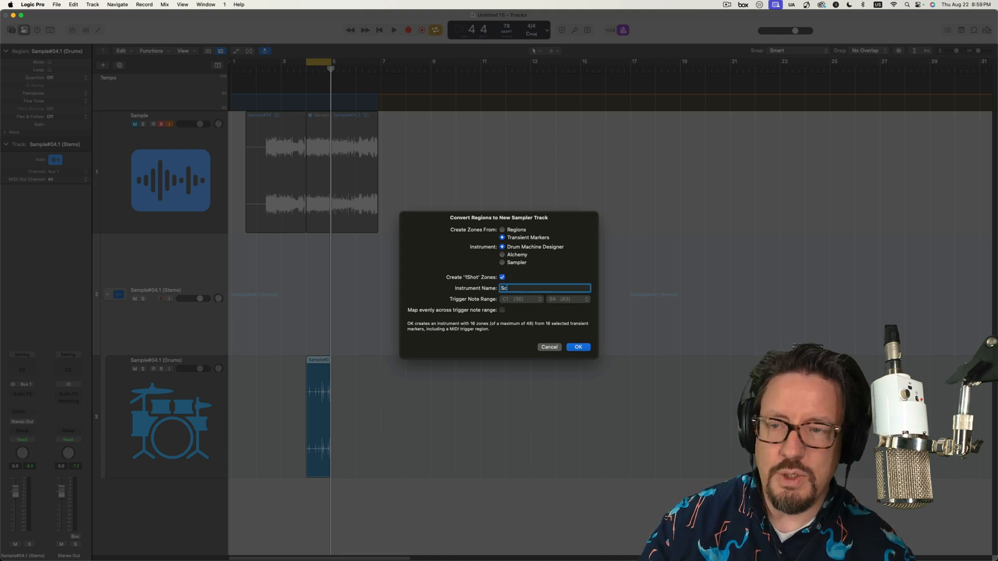
pyautogui.write('Song Sply')
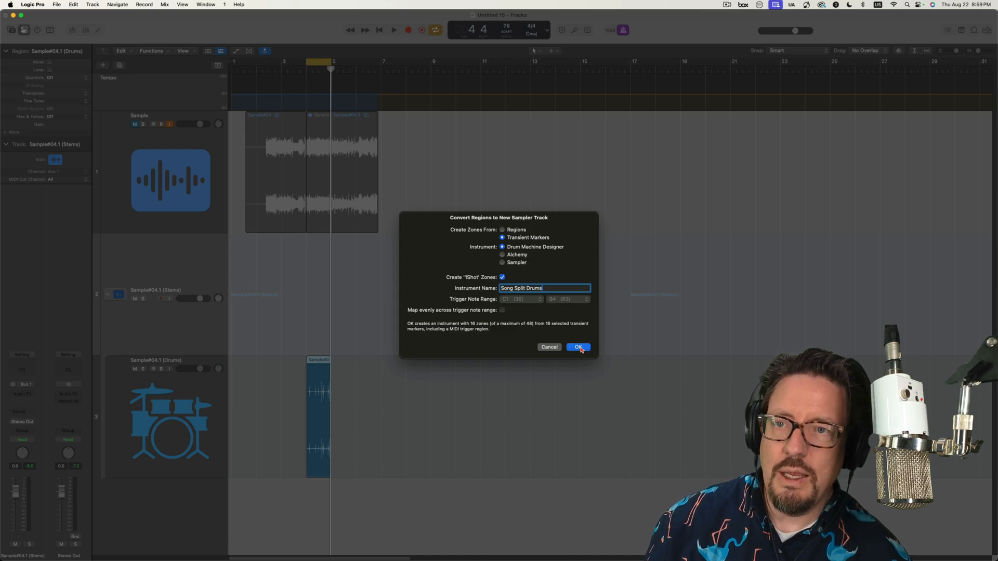
pyautogui.click(577, 347)
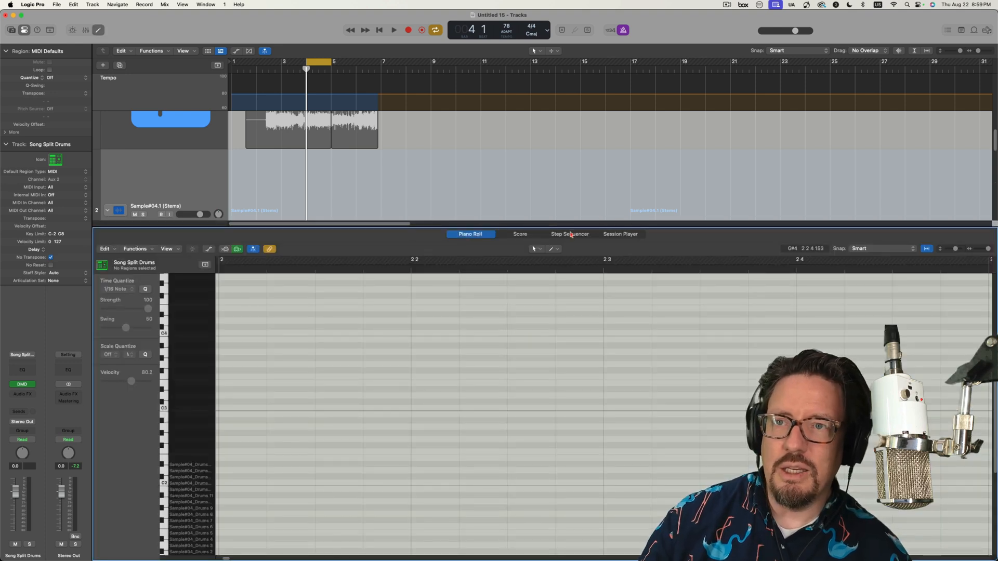
# In the Step Sequencer, add Drums 11 hits on steps 1 and 9 and a Drums 12 hit on step 5.
pyautogui.click(568, 234)
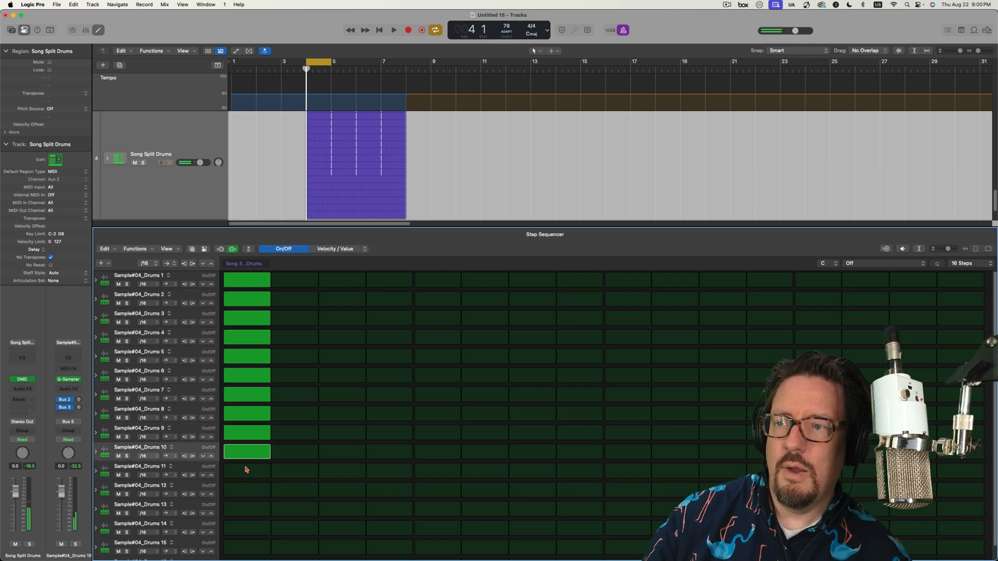
pyautogui.click(247, 471)
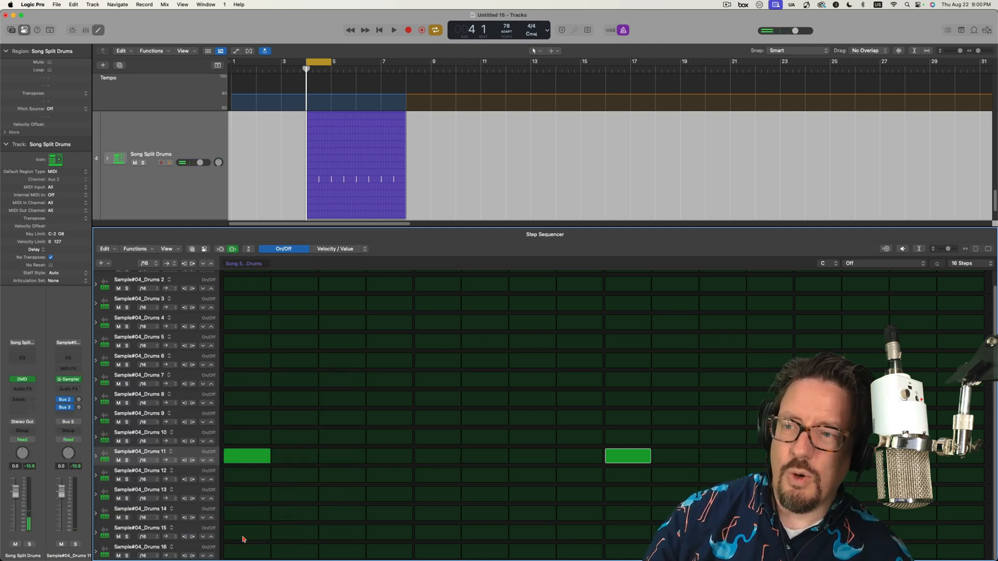
pyautogui.click(246, 514)
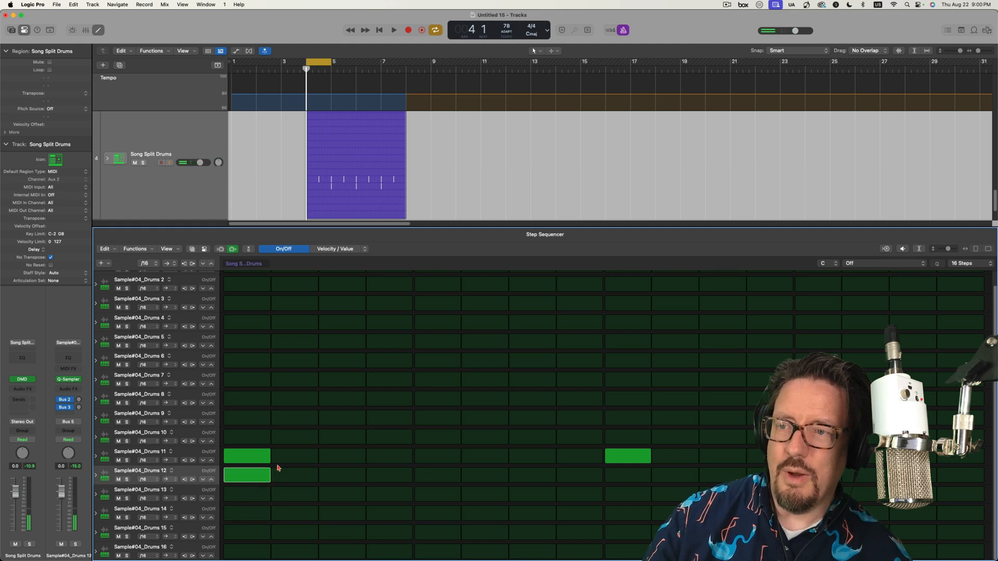
pyautogui.click(438, 475)
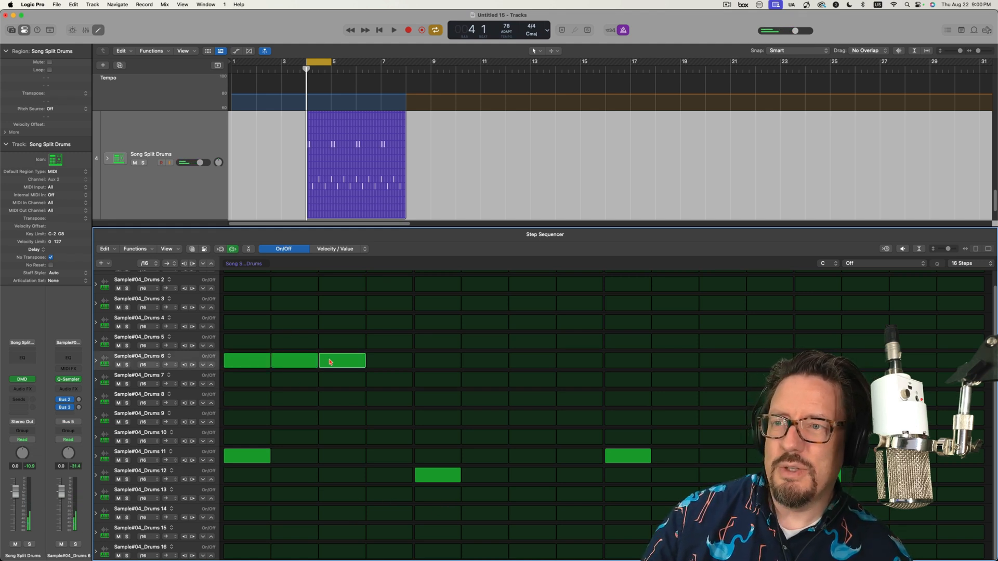
# Turn on every step in the Drums 6 row.
pyautogui.moveTo(318, 361); pyautogui.dragTo(683, 361)
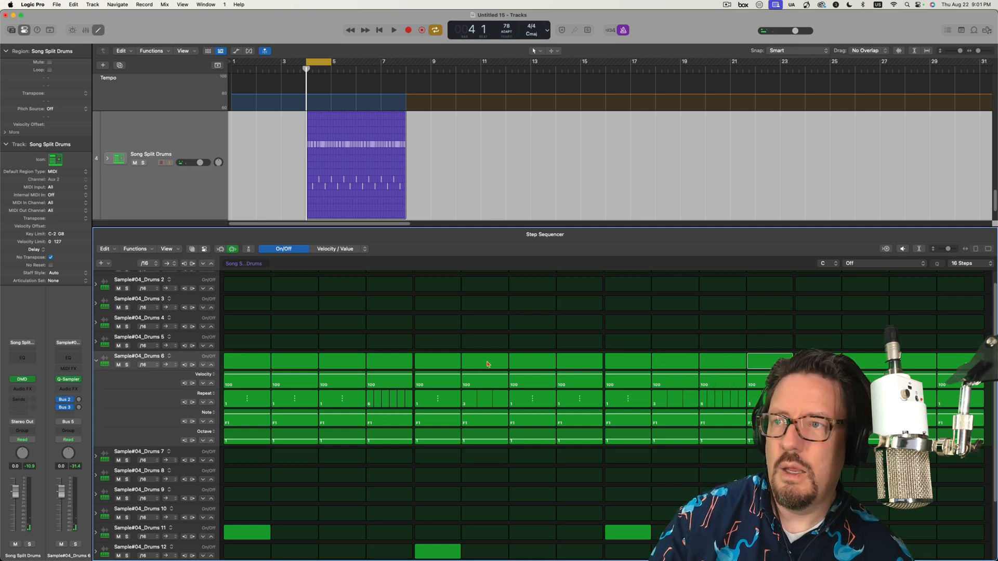
pyautogui.click(393, 30)
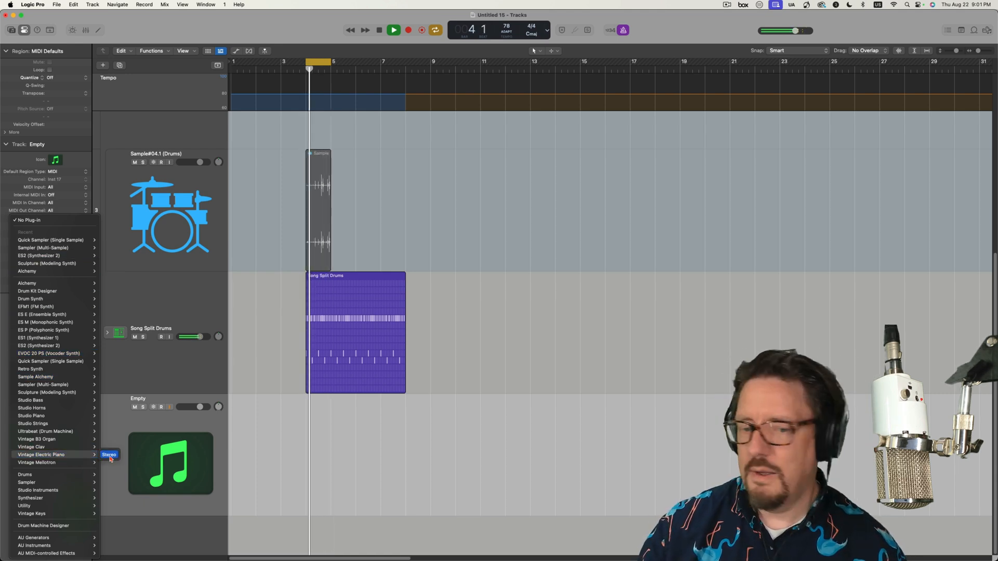
# Load an instrument onto the empty track from its instrument slot.
pyautogui.click(40, 454)
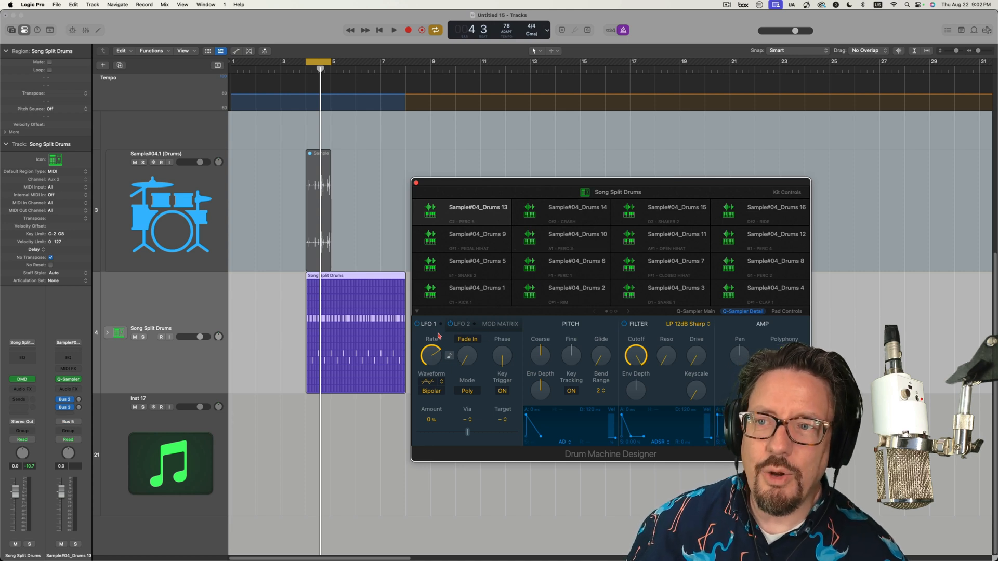
pyautogui.moveTo(564, 334)
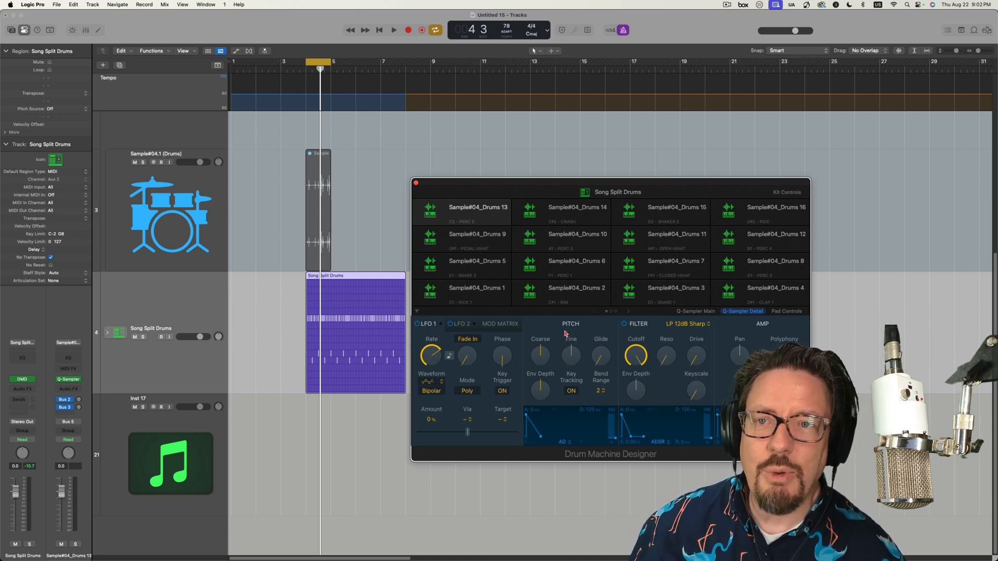
pyautogui.click(686, 324)
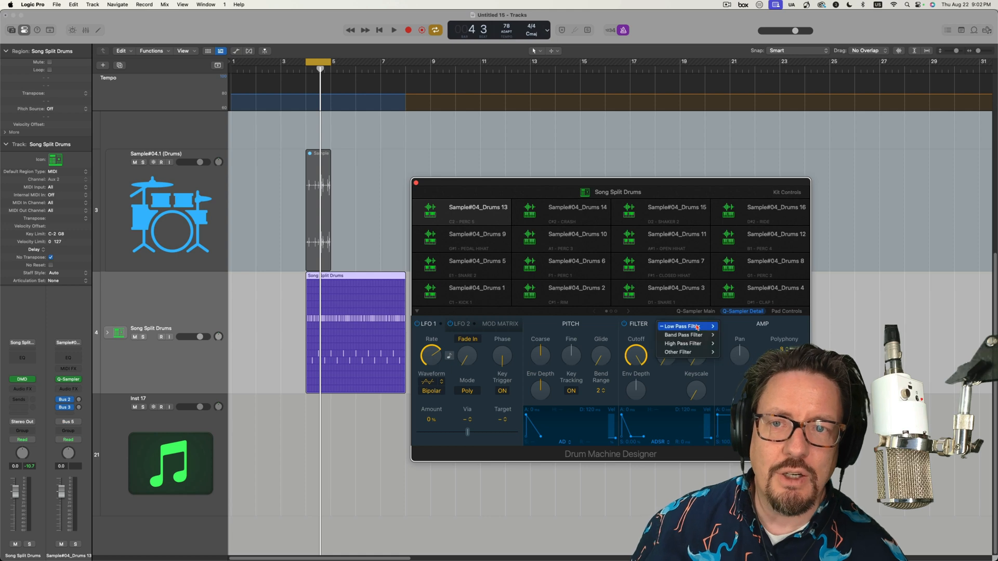
pyautogui.moveTo(679, 352)
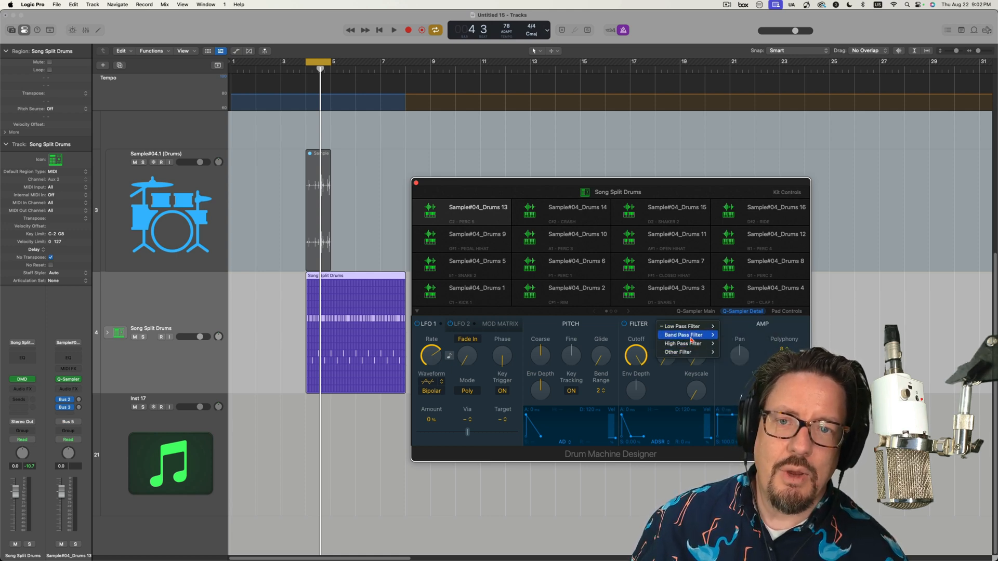
pyautogui.click(681, 326)
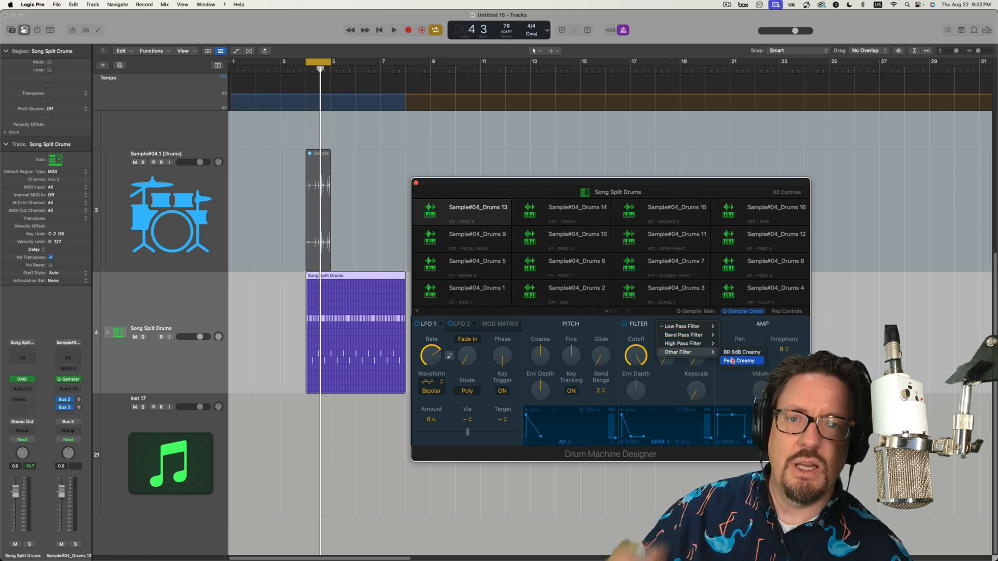
pyautogui.click(741, 360)
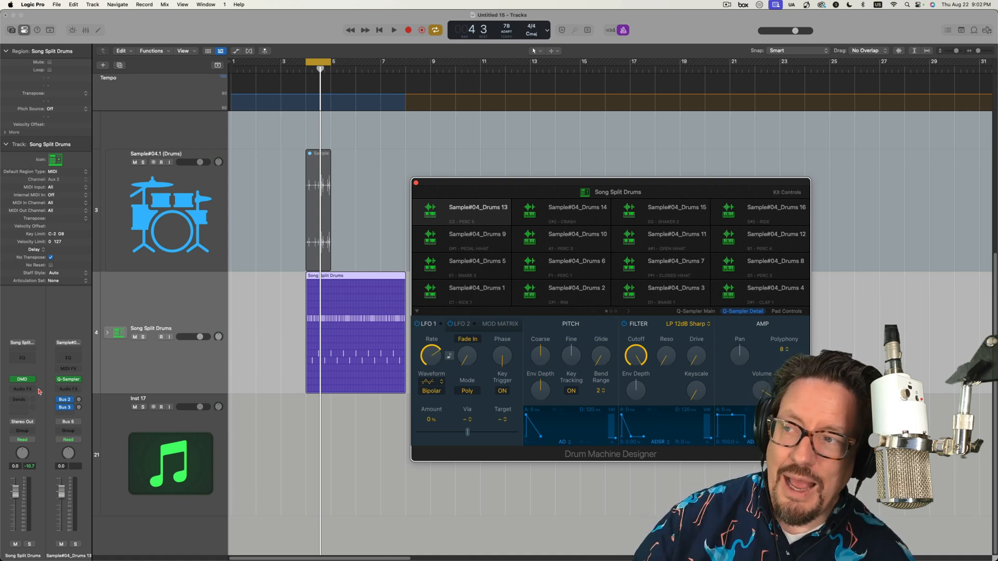
# Bring up the audio effect plug-in list for the Song Split Drums channel.
pyautogui.click(22, 388)
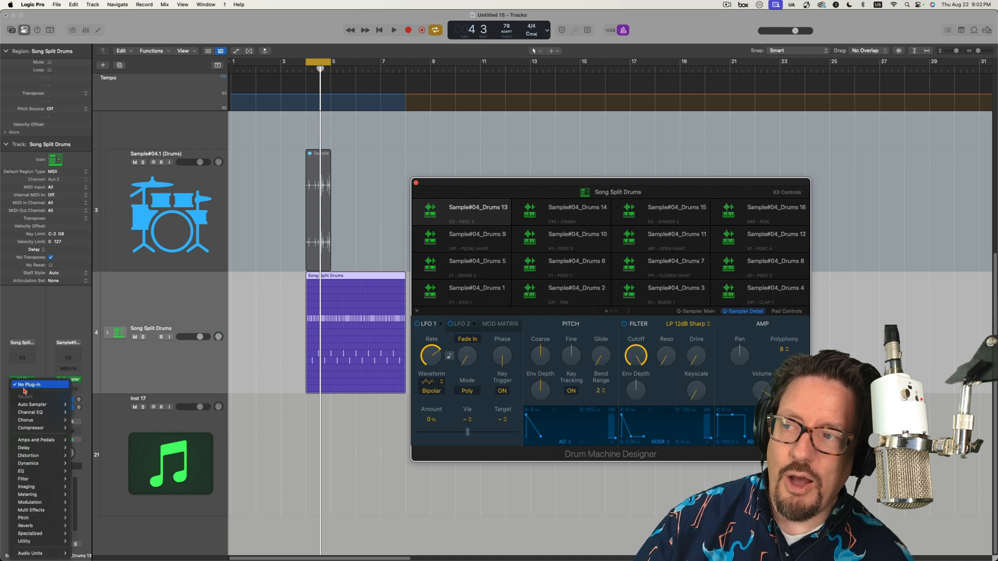
pyautogui.moveTo(35, 440)
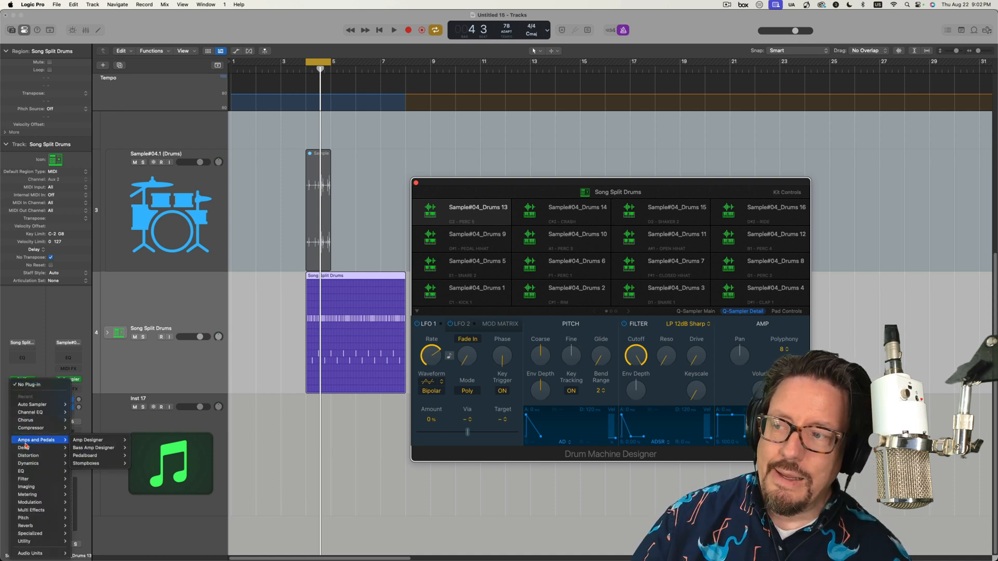
pyautogui.moveTo(24, 518)
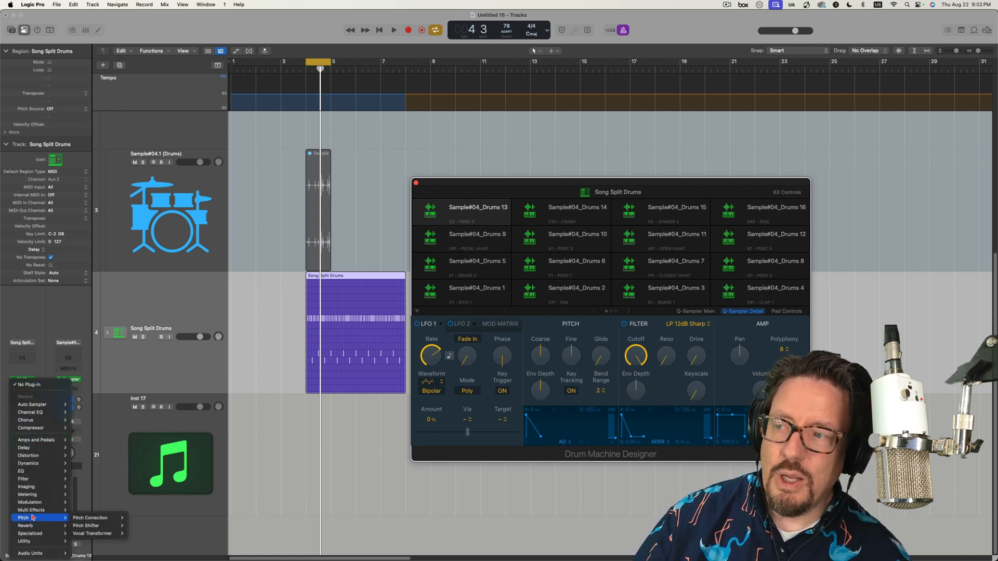
pyautogui.moveTo(28, 463)
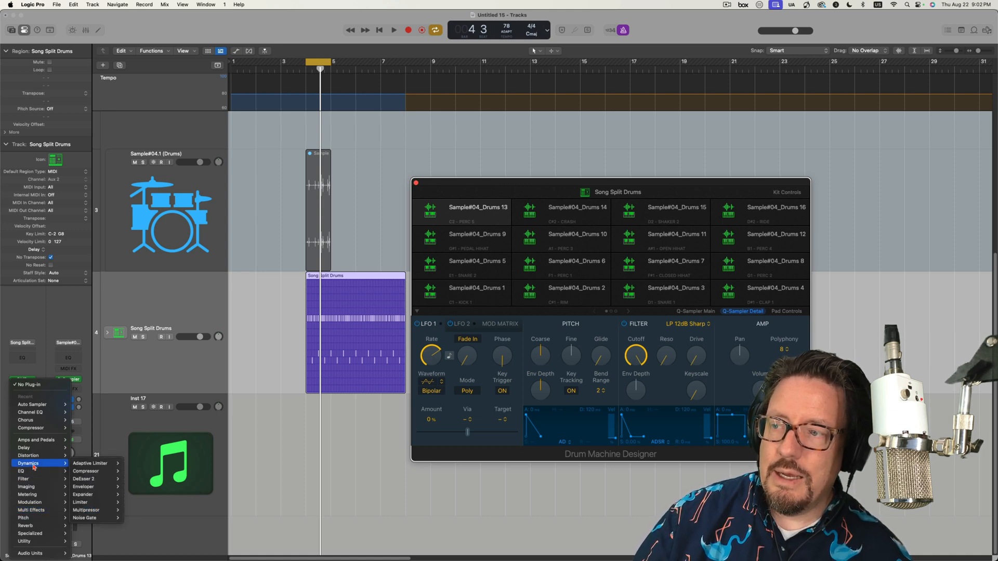
pyautogui.moveTo(28, 455)
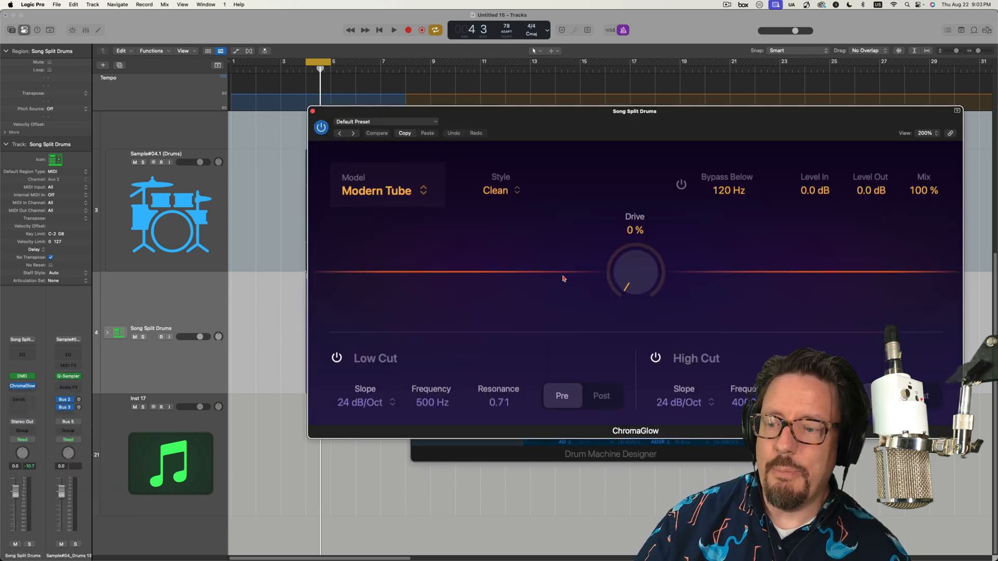
# Choose the Magnetic saturation model and settle the Drive at 74%.
pyautogui.click(385, 190)
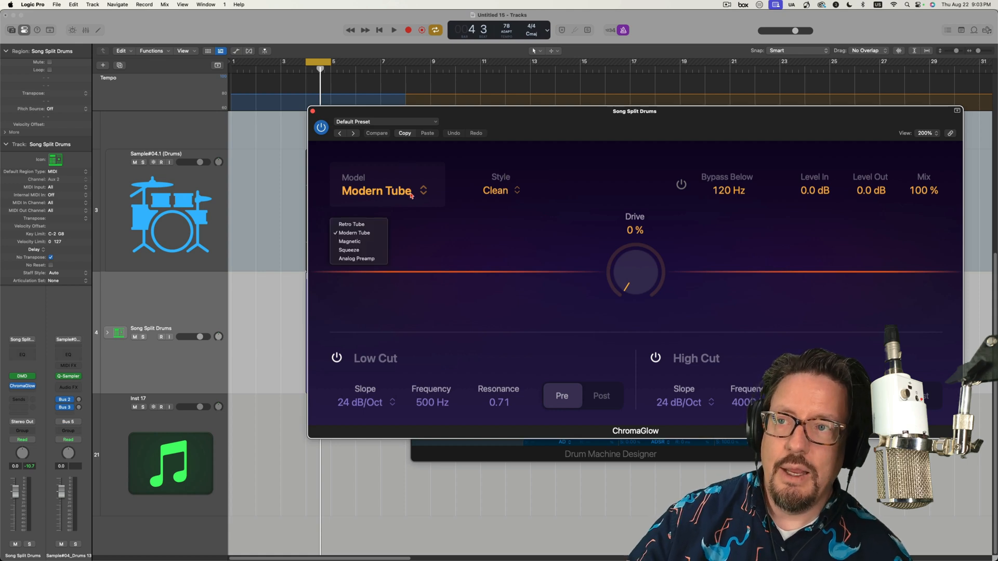
pyautogui.click(349, 250)
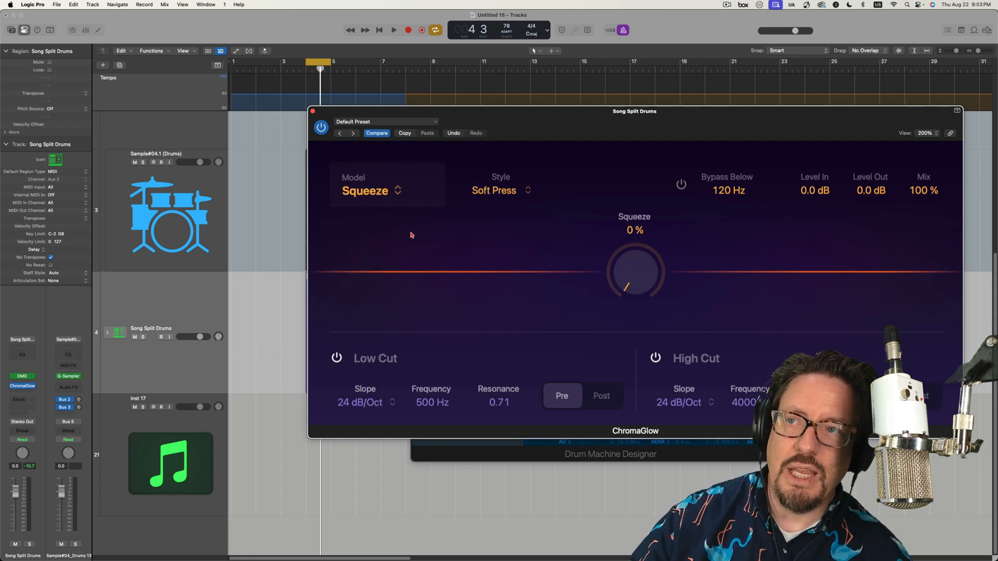
pyautogui.click(371, 191)
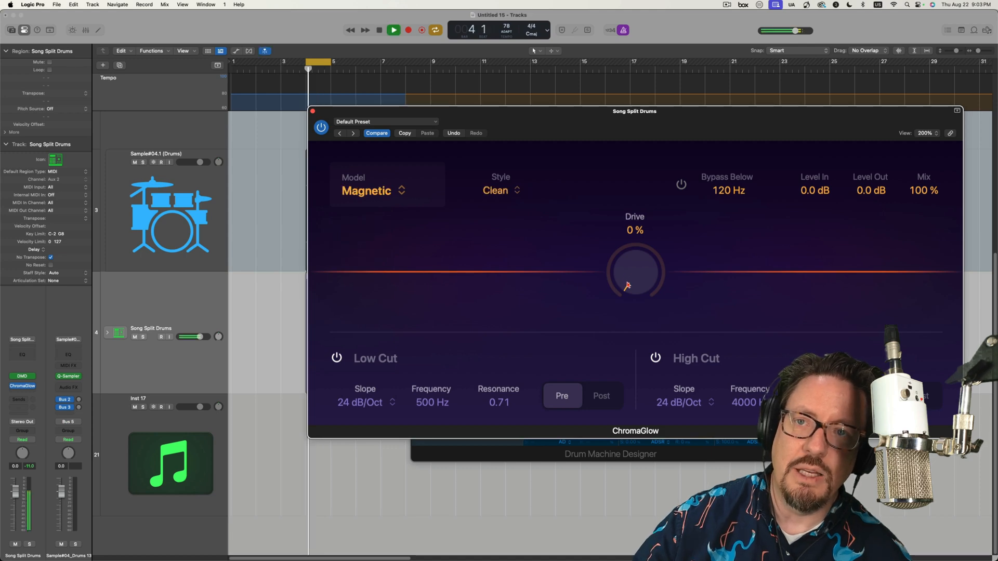
pyautogui.moveTo(634, 270); pyautogui.dragTo(634, 242)
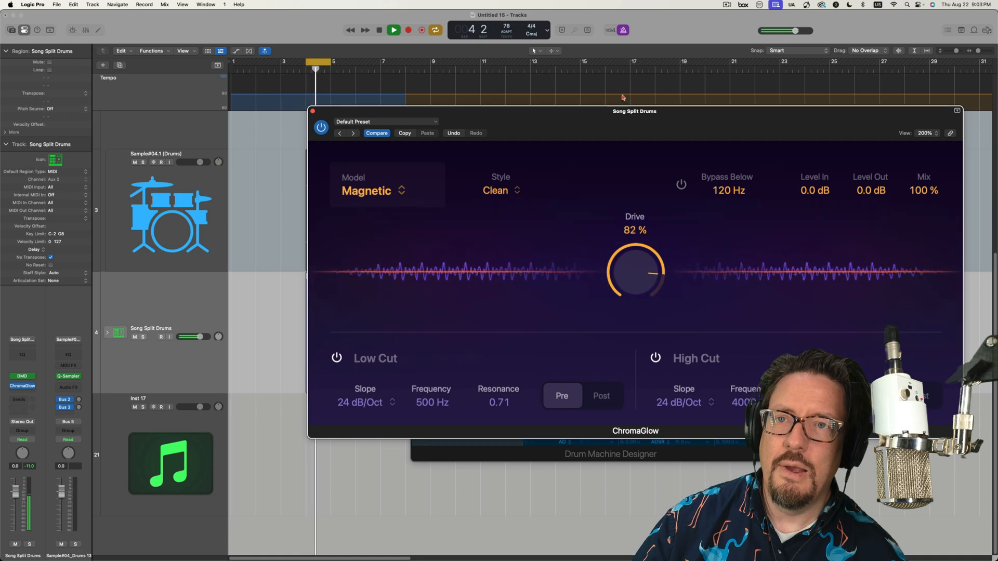
pyautogui.moveTo(648, 261); pyautogui.dragTo(642, 282)
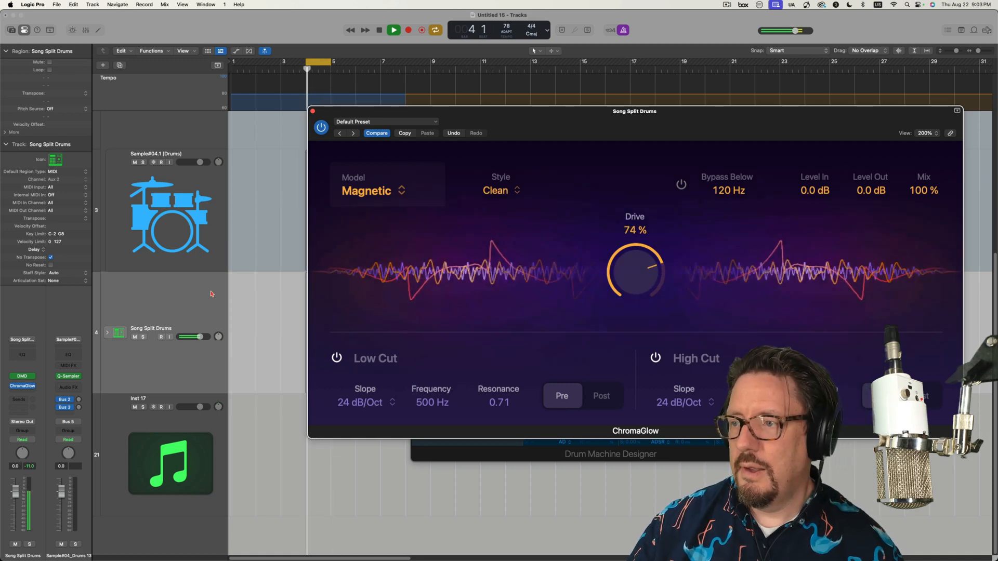